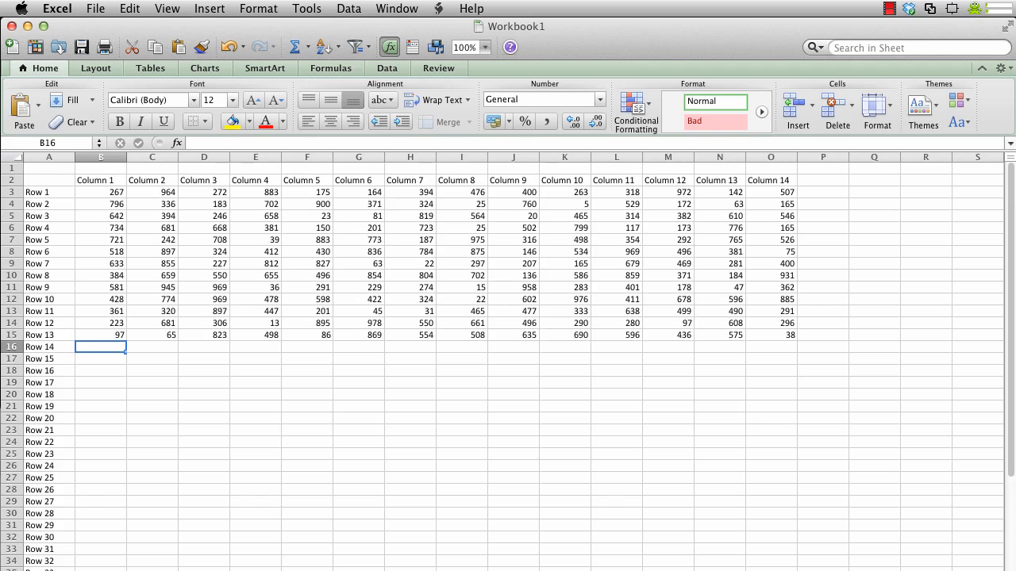
Step: Send the Scroll Lock keypress to Excel from the helper app and dismiss its confirmation
scroll("down", 3)
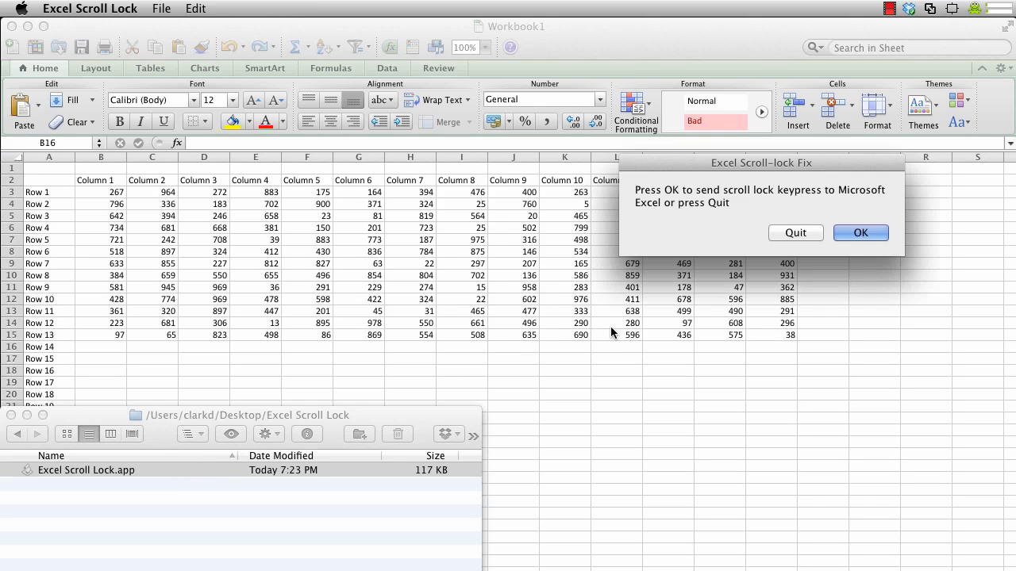
mouse_move(829, 253)
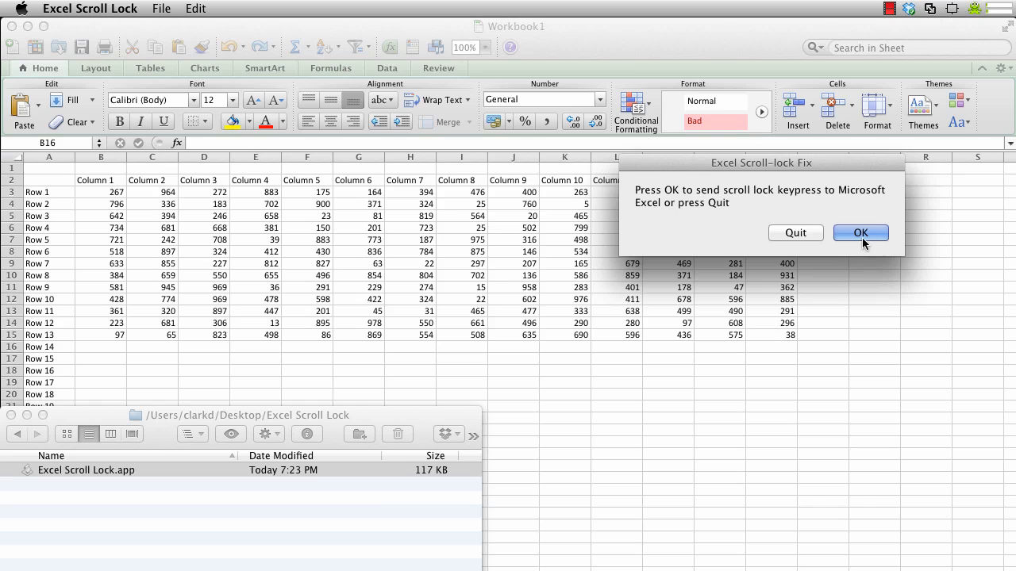
left_click(860, 233)
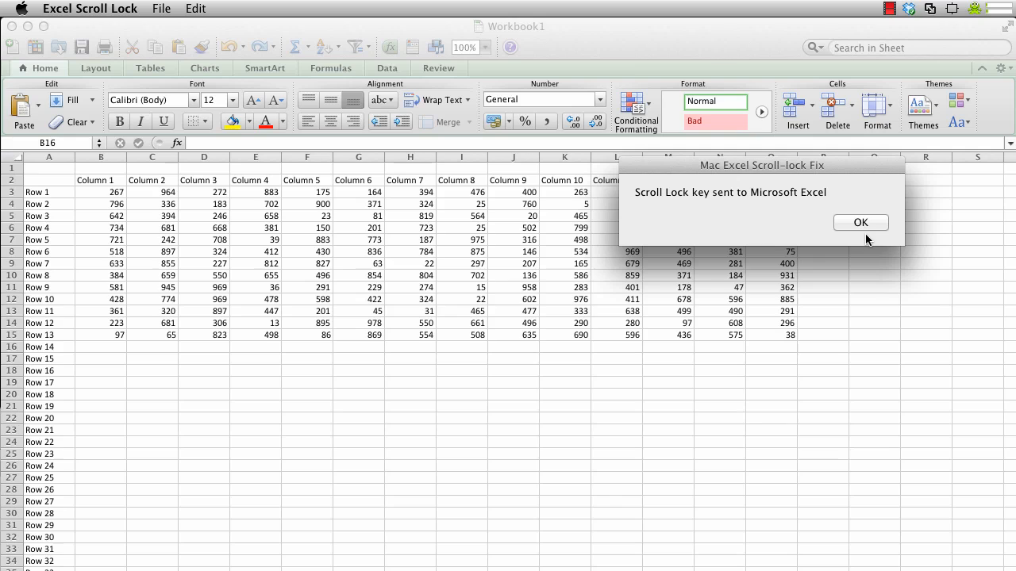
left_click(861, 222)
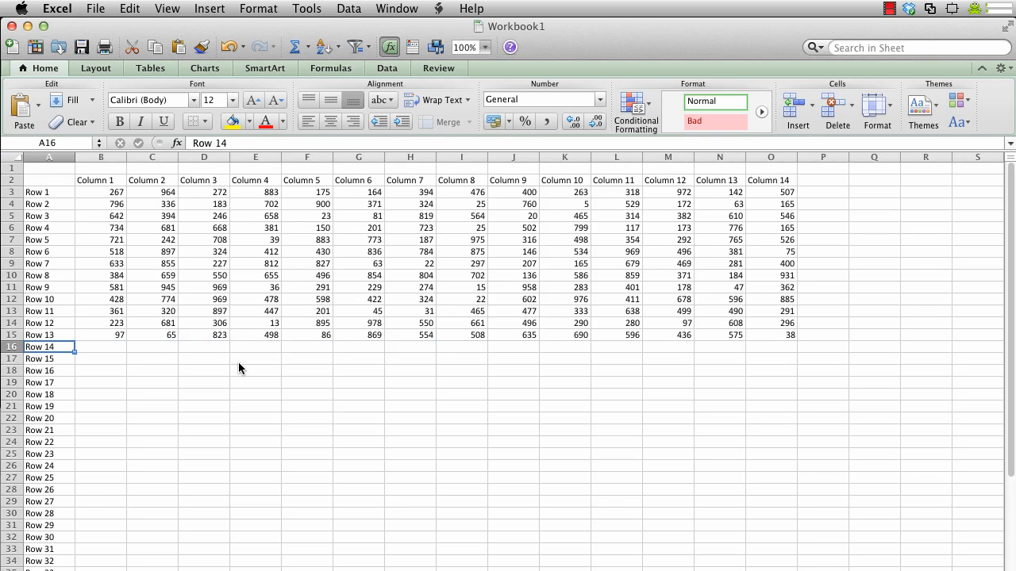
Step: Select a cell in row 16 to confirm the active cell now moves, reaching column J
left_click(512, 349)
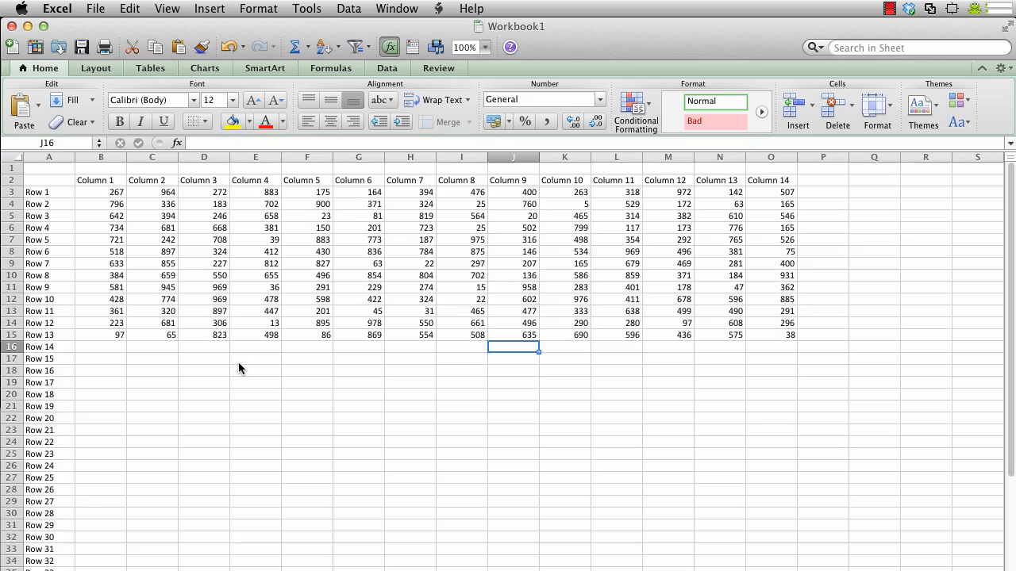